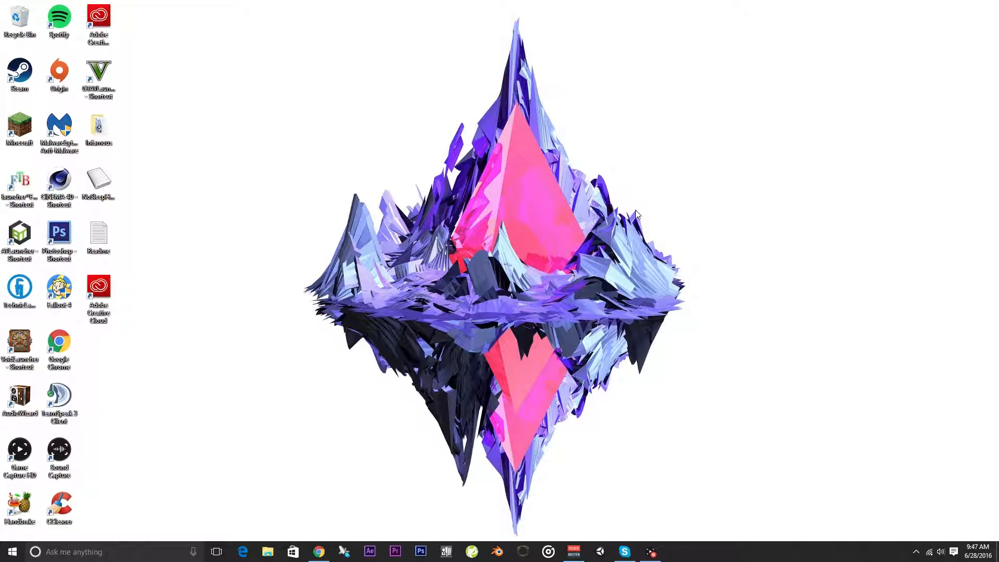
mouse_move(748, 159)
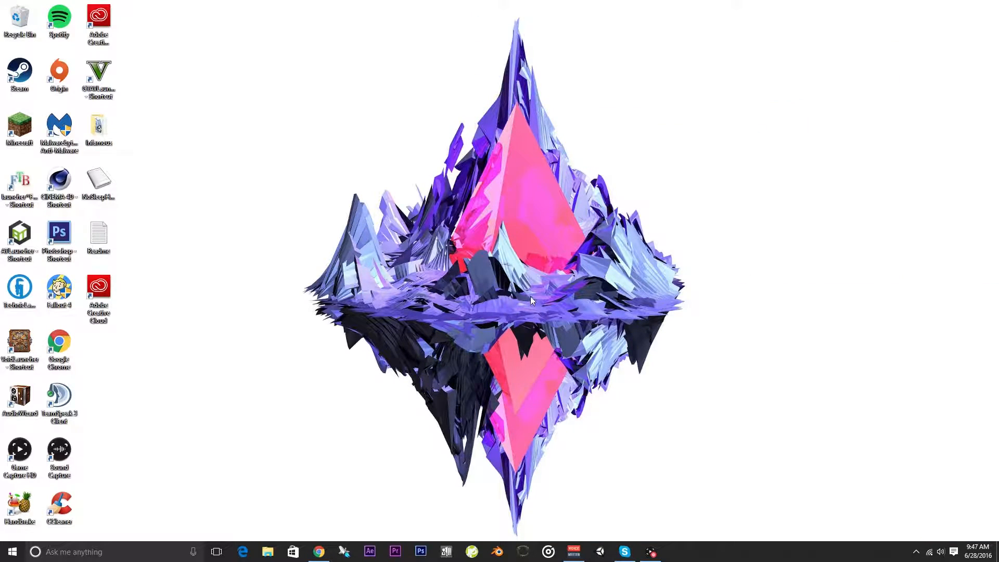
- Reach Power Options through System and Security in Control Panel
drag(1, 1, 503, 267)
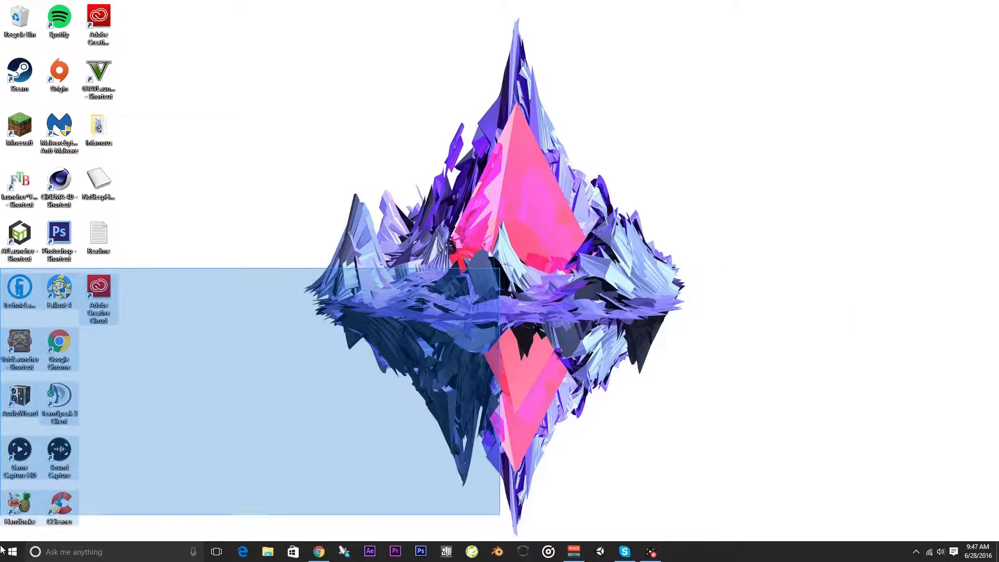
click(366, 260)
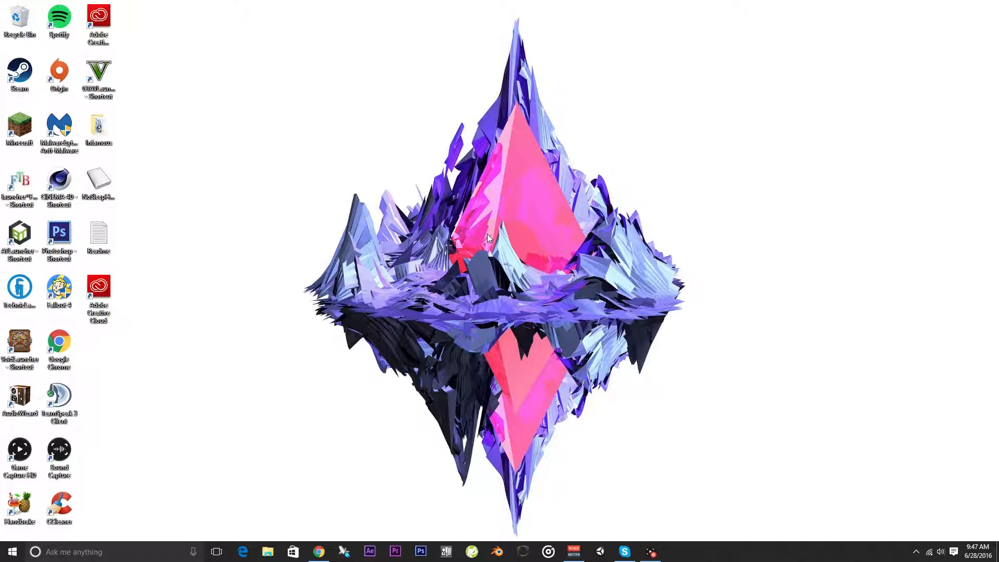
mouse_move(174, 283)
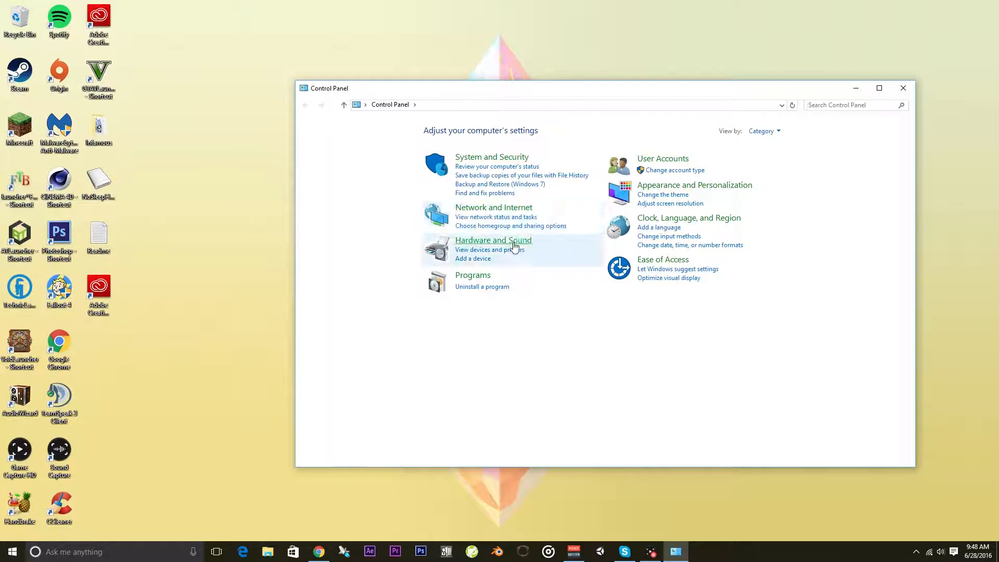
click(491, 157)
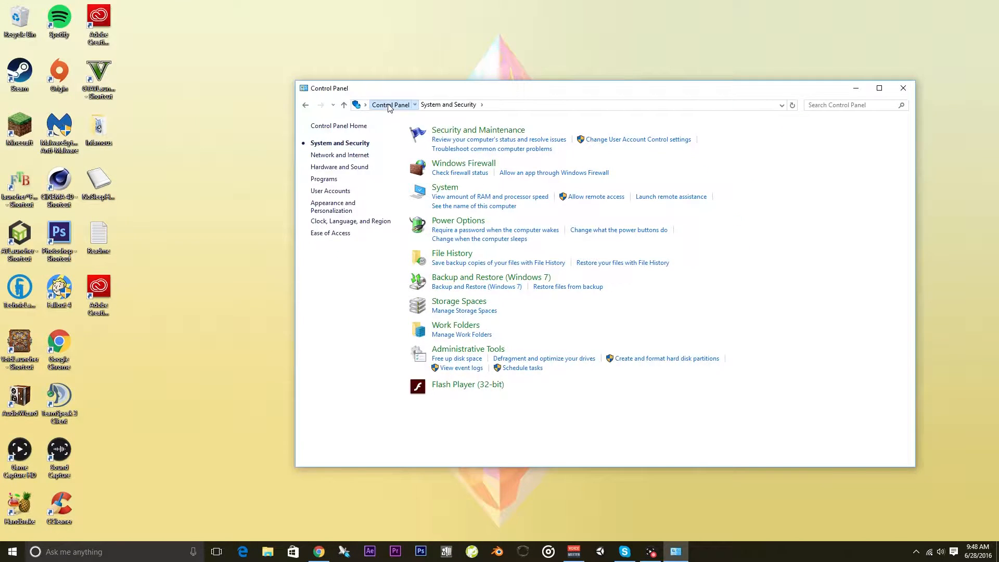
click(390, 104)
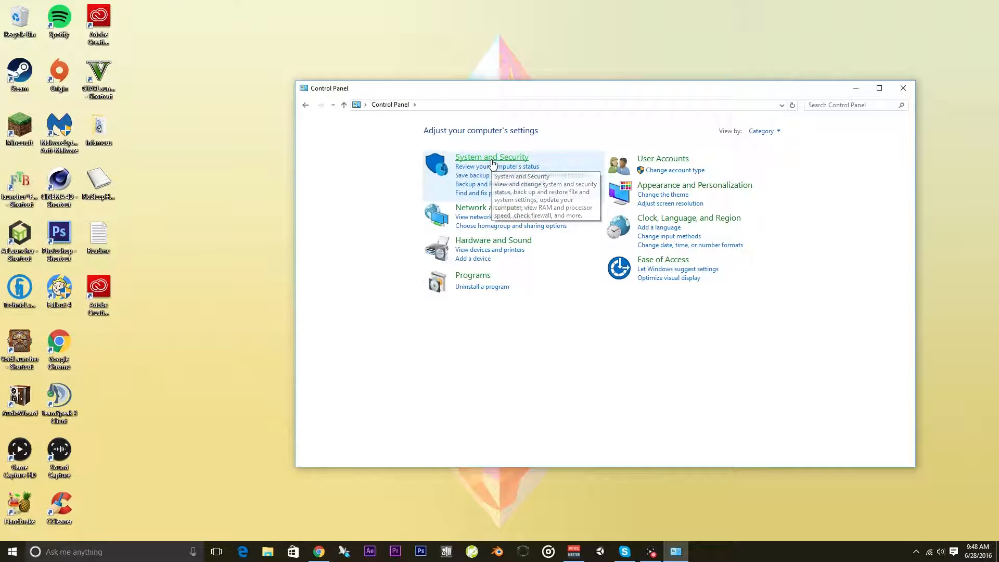
click(491, 157)
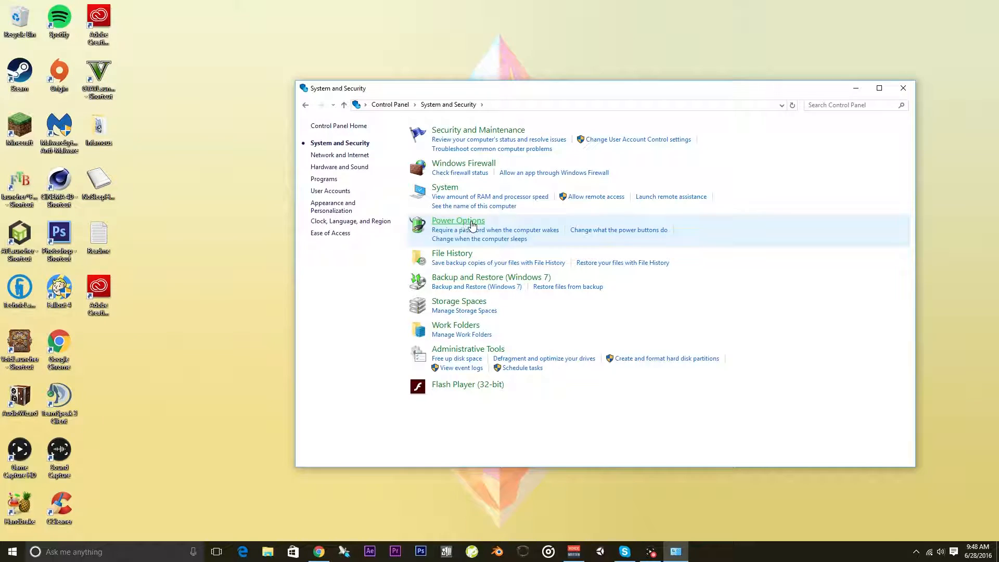
click(457, 220)
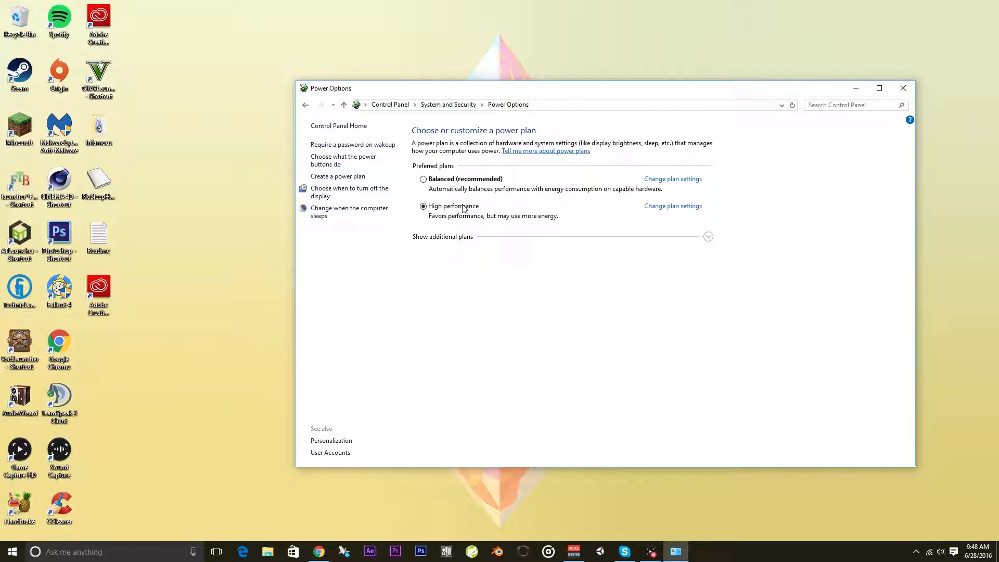
- Go to the High performance plan's edit settings page
click(672, 206)
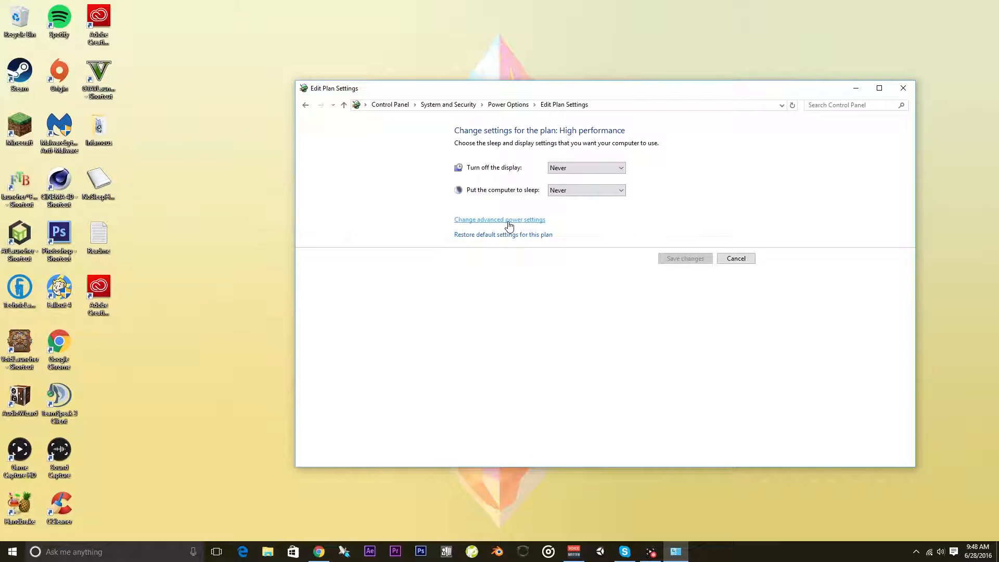
- Set Hard disk > Turn off hard disk after to Never in advanced power settings and confirm with OK
click(499, 220)
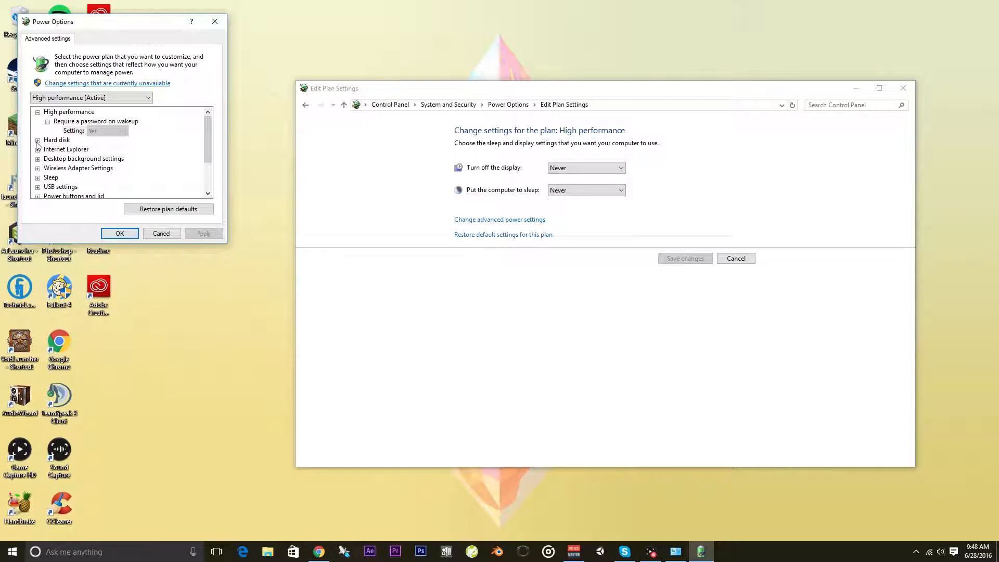
click(37, 140)
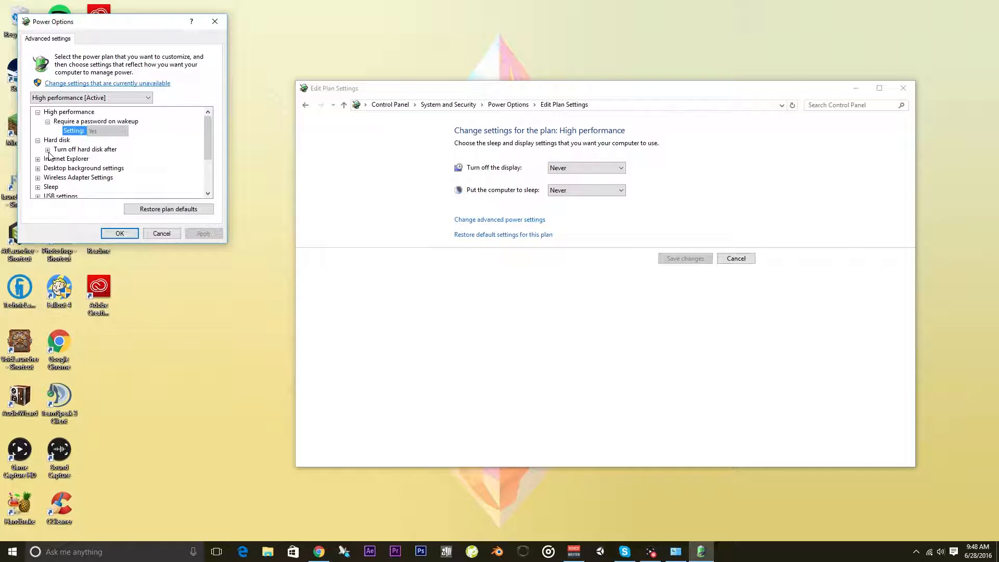
click(47, 149)
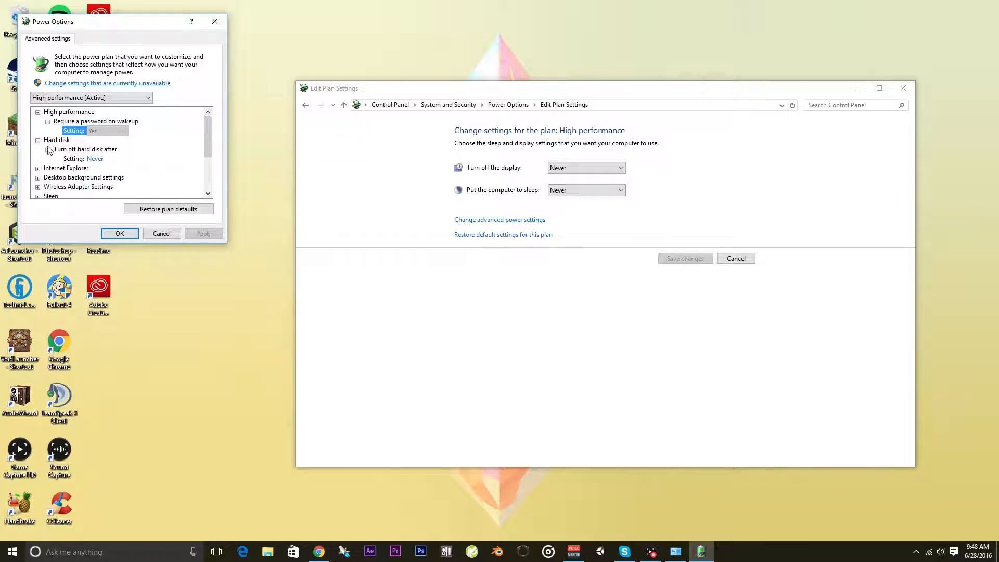
click(38, 140)
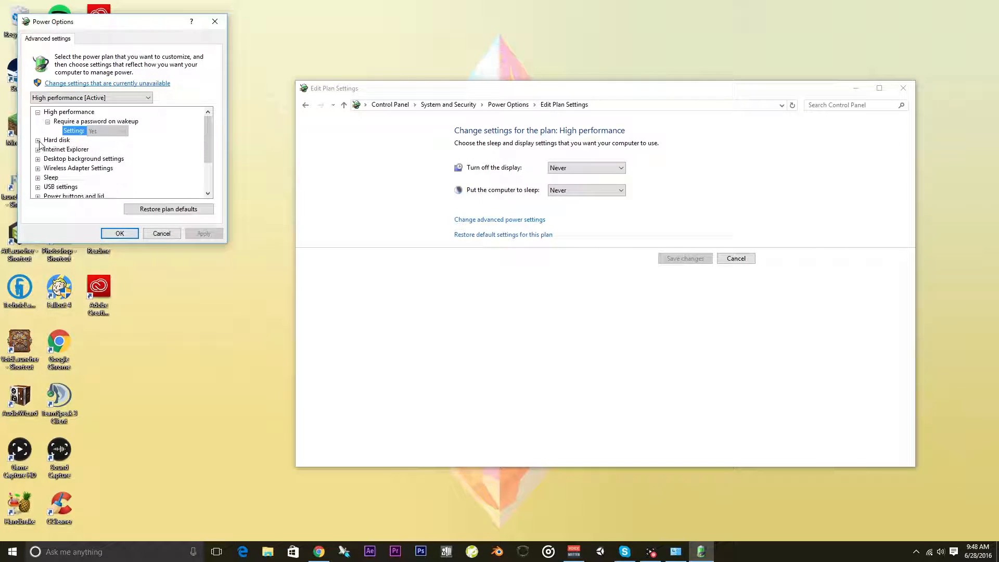
click(37, 140)
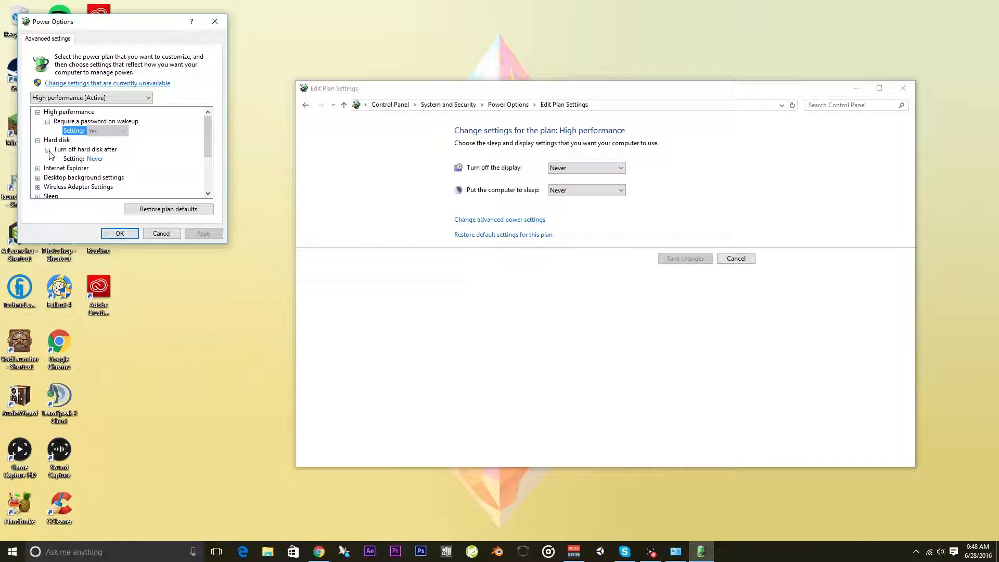
click(95, 158)
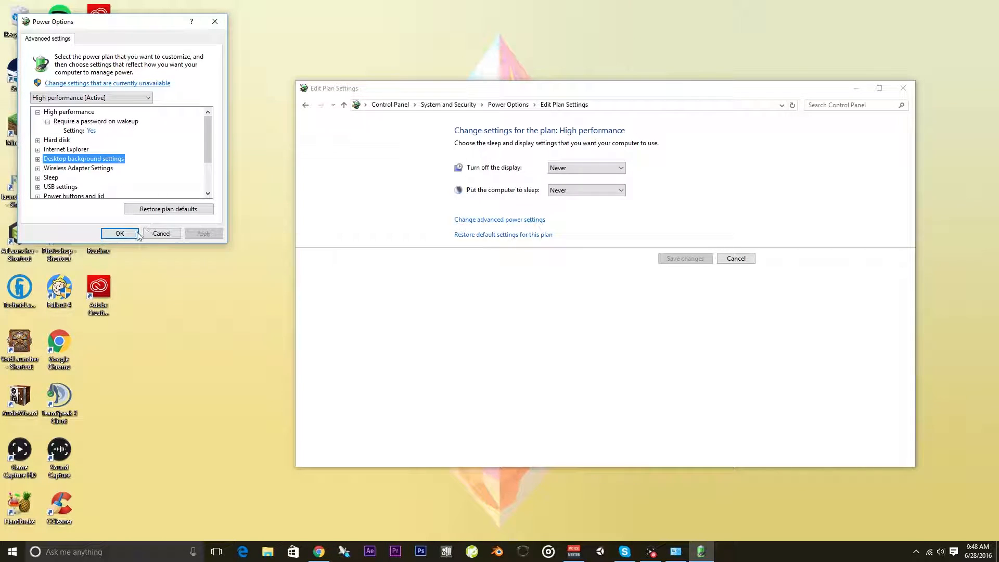
click(119, 233)
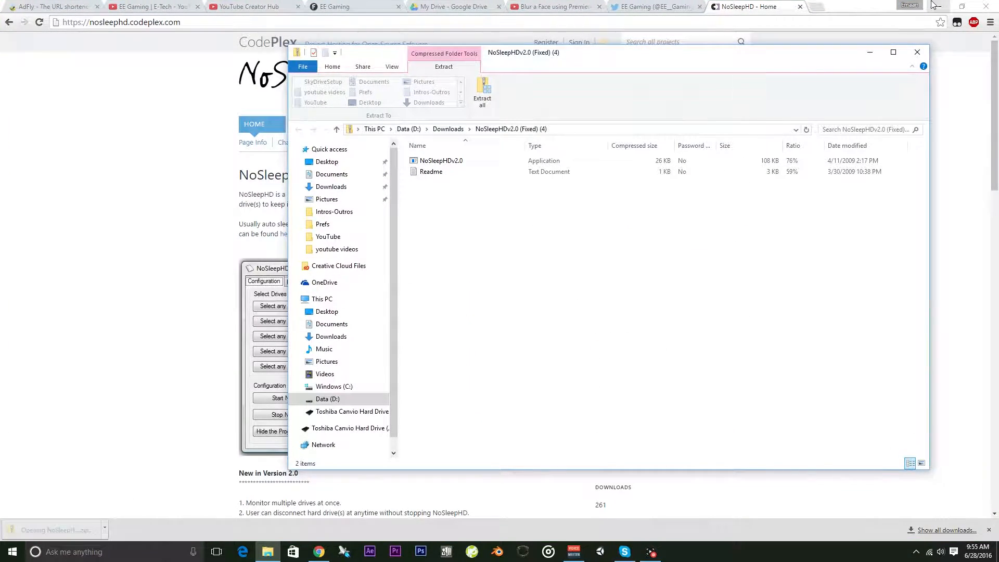
- Minimize the browser and close the NoSleepHD archive window, leaving the desktop visible
click(441, 160)
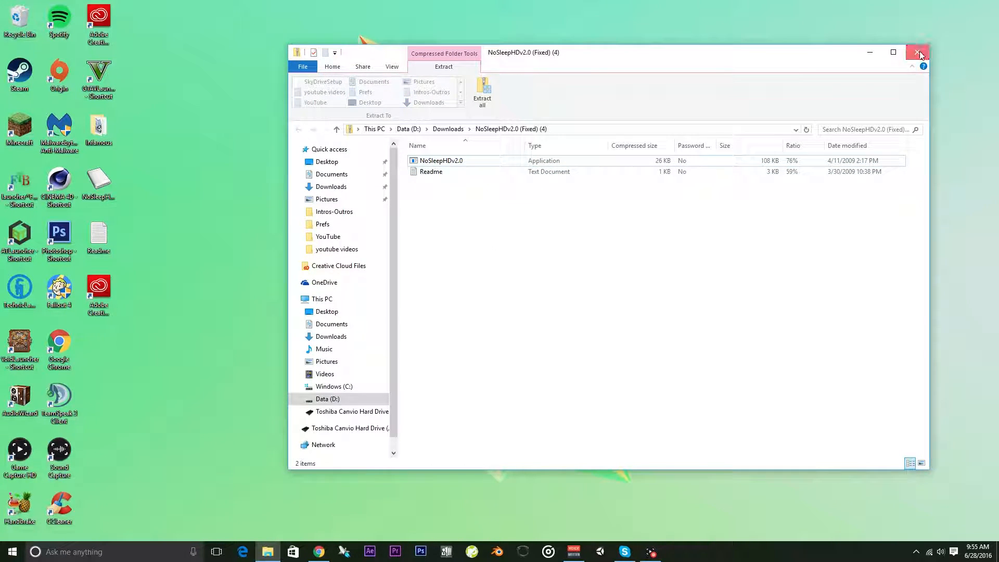
click(917, 52)
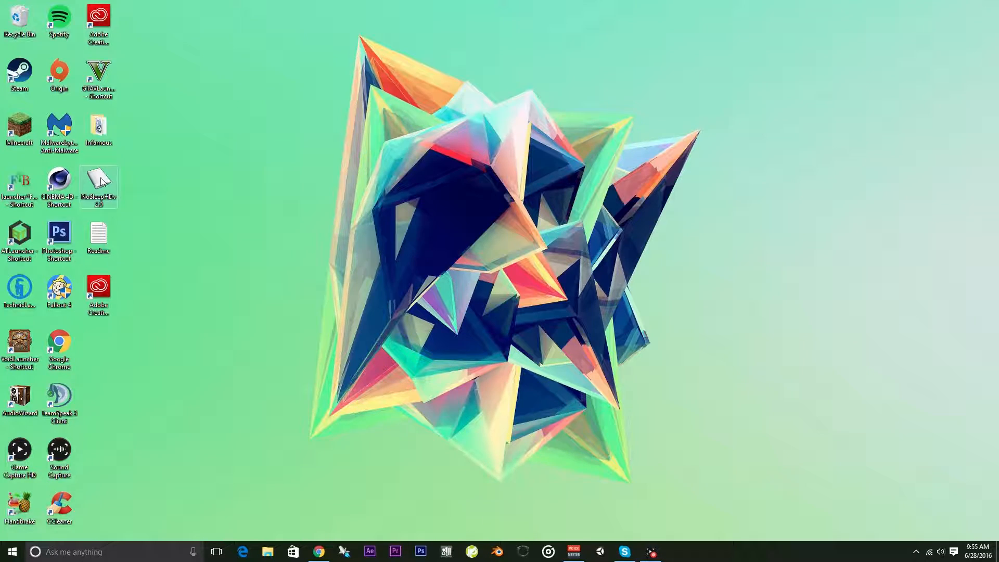
- Launch NoSleepHDv2.0 from its desktop icon
double_click(98, 180)
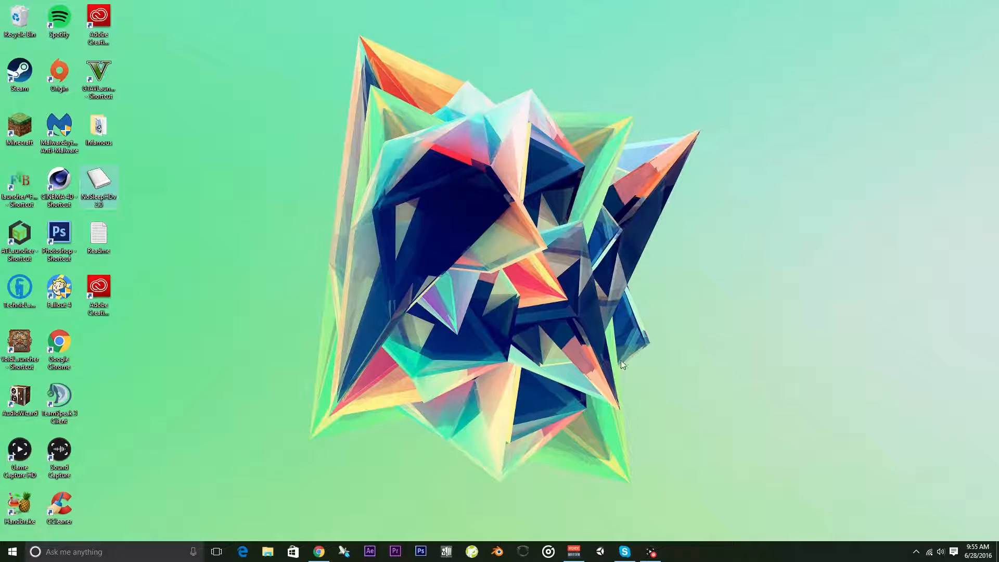
click(916, 551)
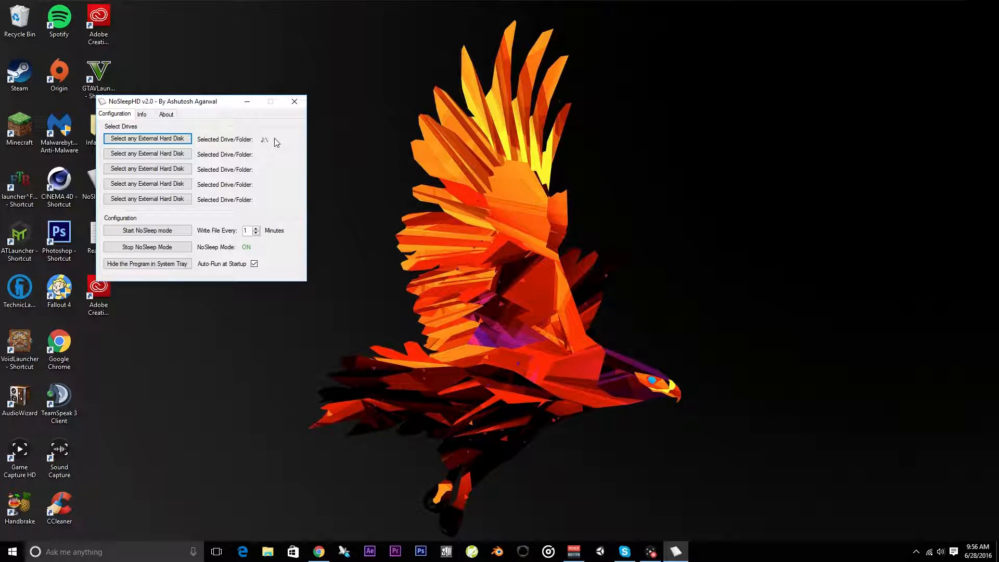
mouse_move(146, 230)
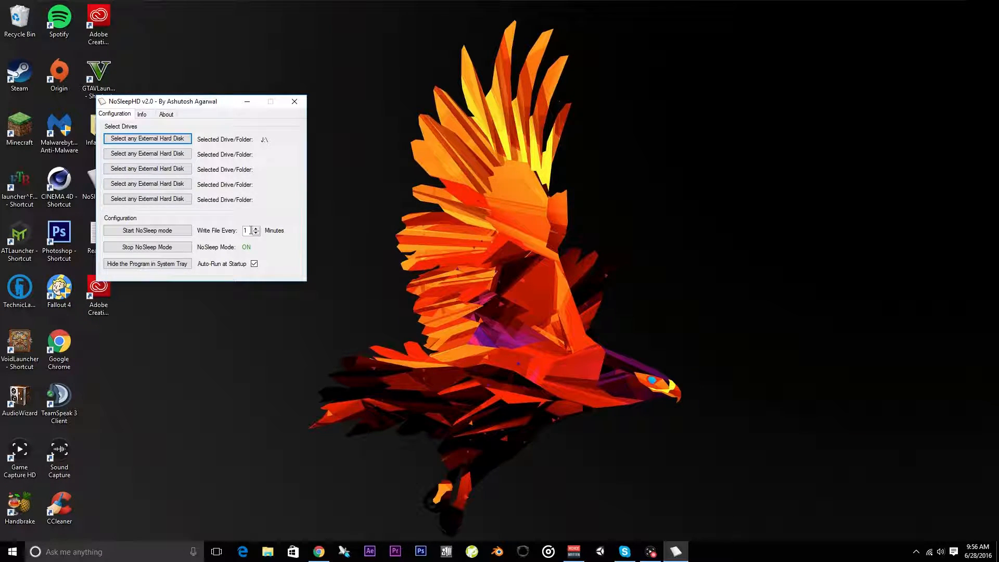
mouse_move(147, 230)
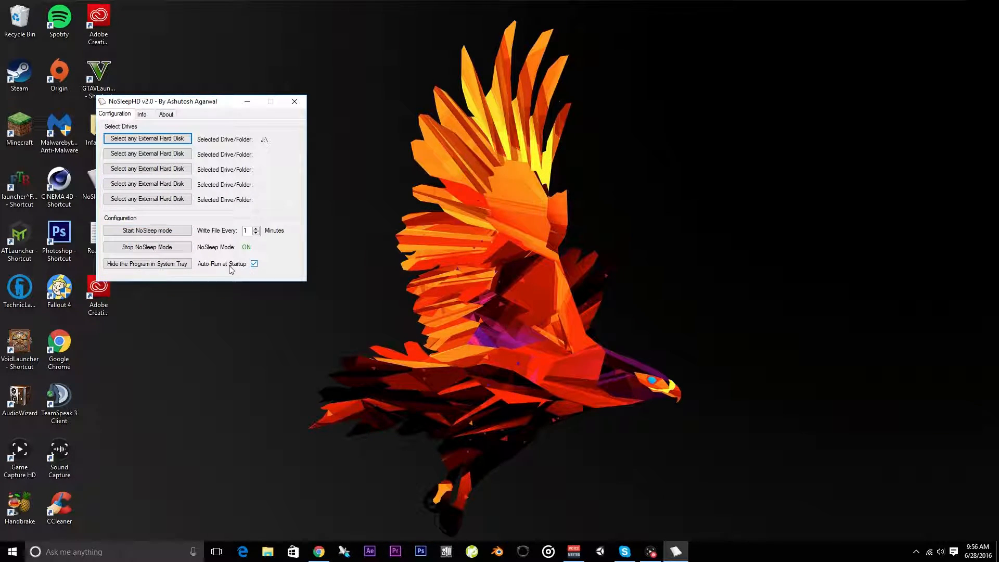
mouse_move(303, 328)
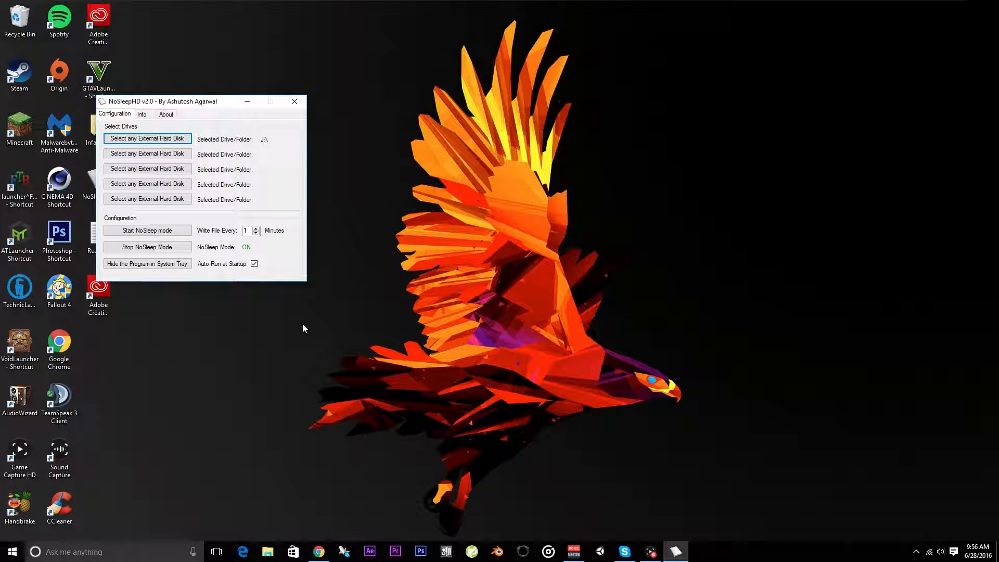
mouse_move(147, 264)
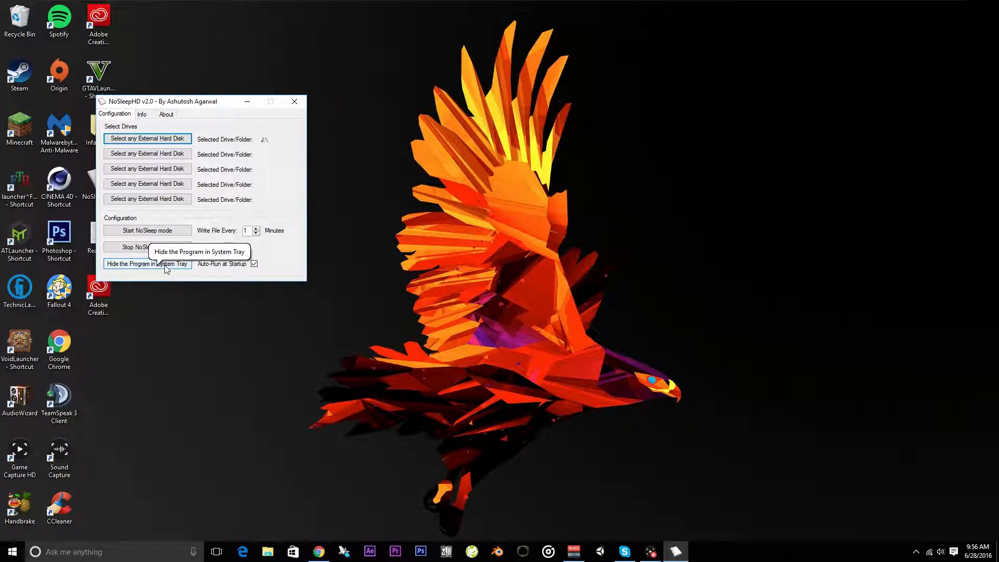
- Confirm NoSleepHD writes to drive J:\ every 1 minute with NoSleep mode on and auto-run enabled
click(147, 229)
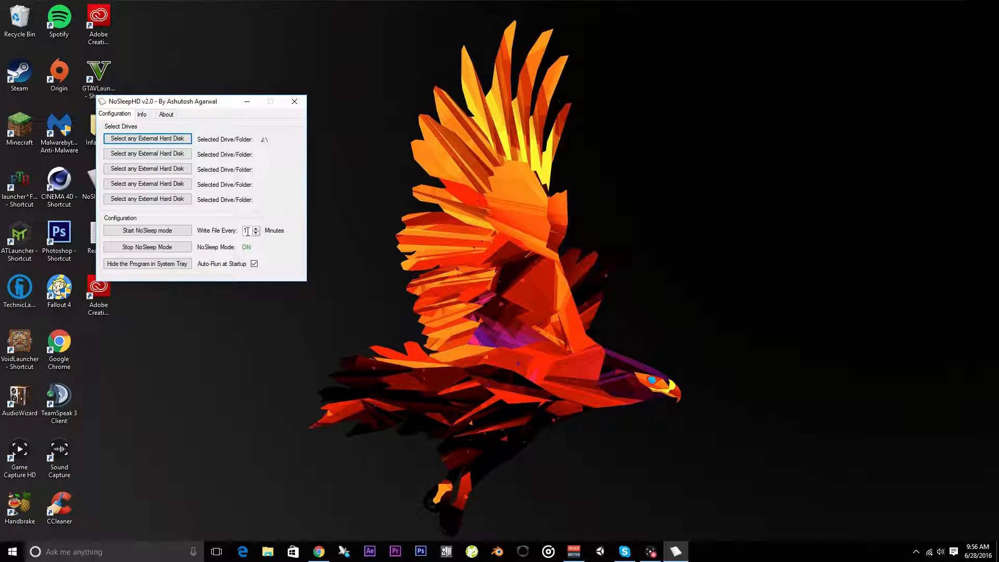
mouse_move(269, 217)
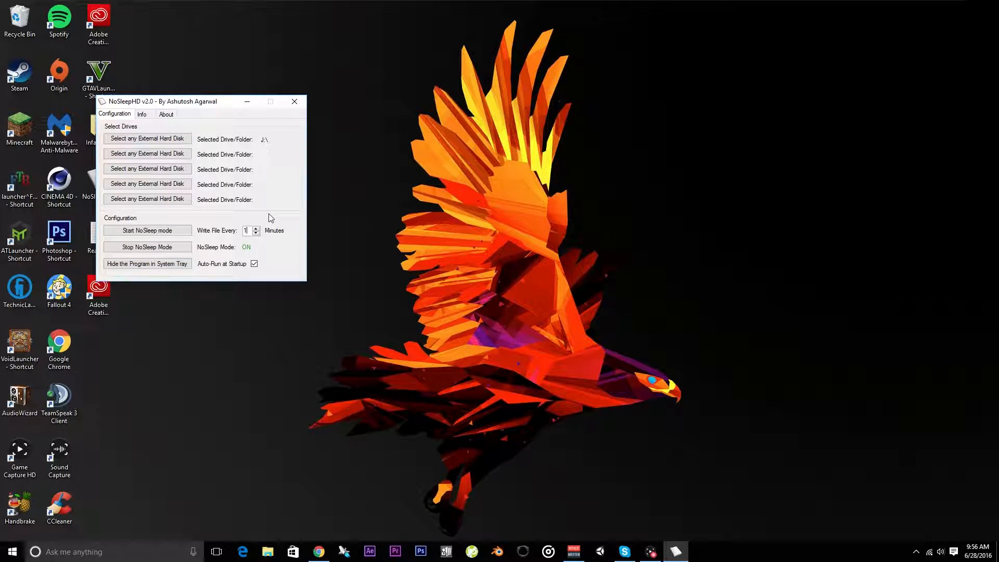
mouse_move(147, 230)
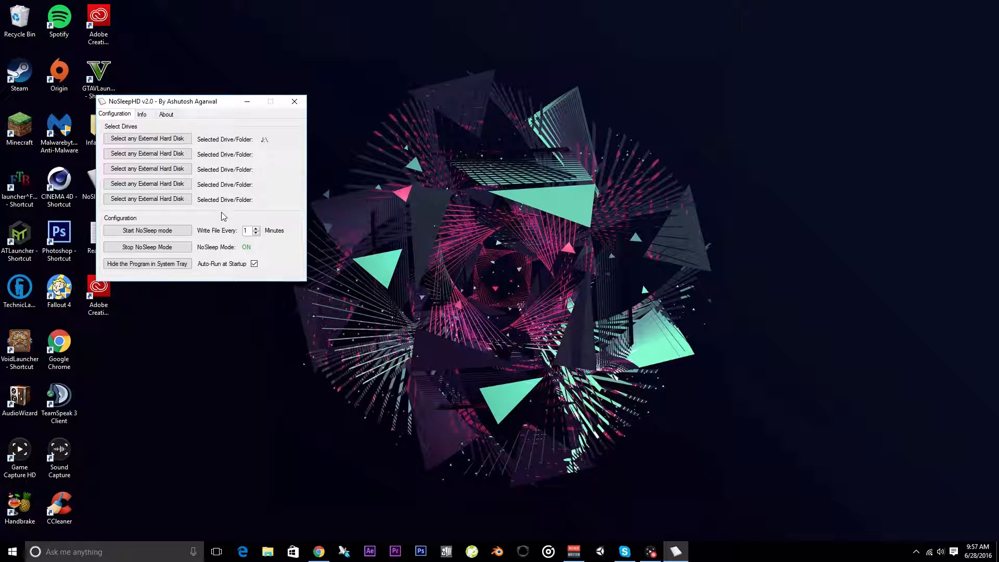
click(165, 115)
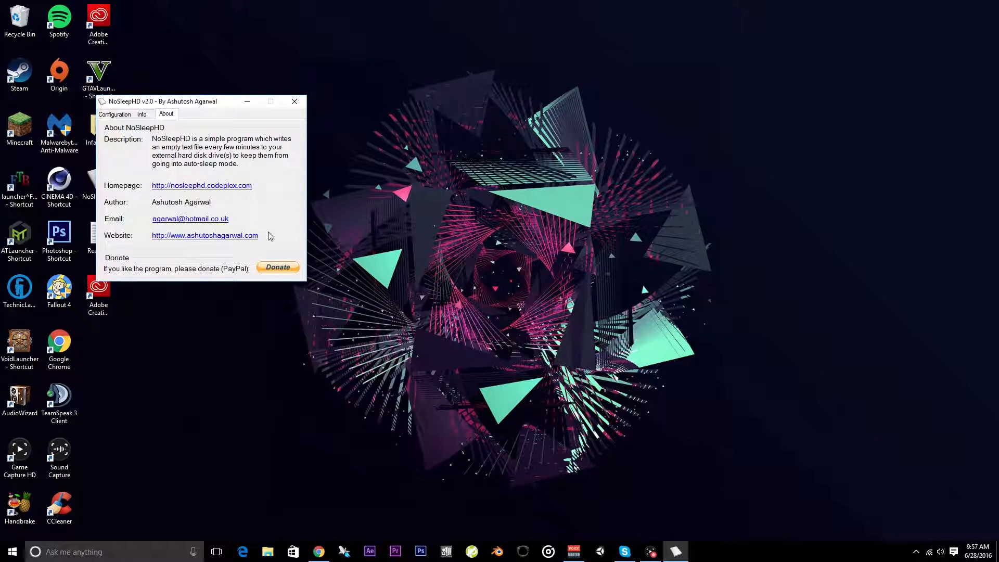
click(142, 115)
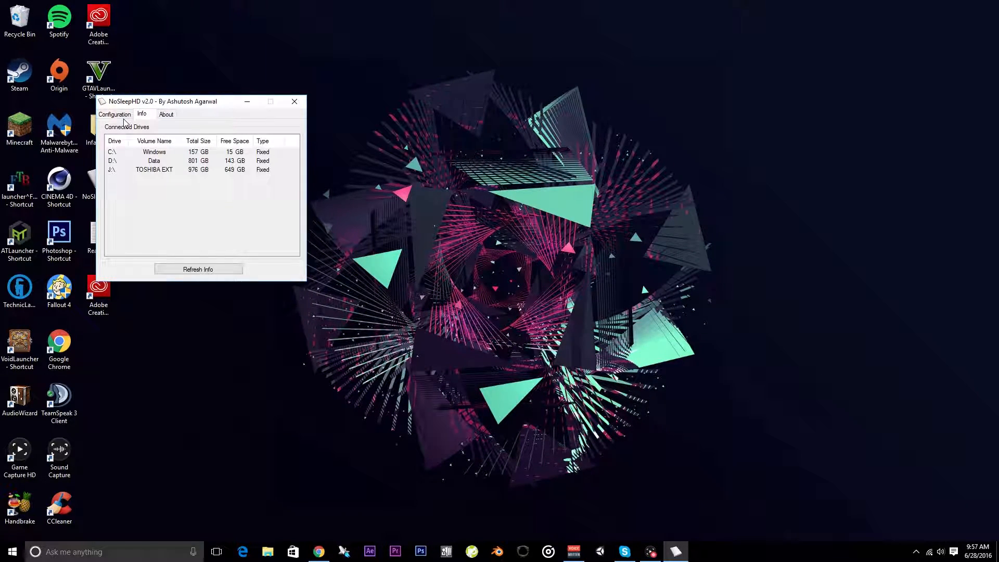
click(115, 114)
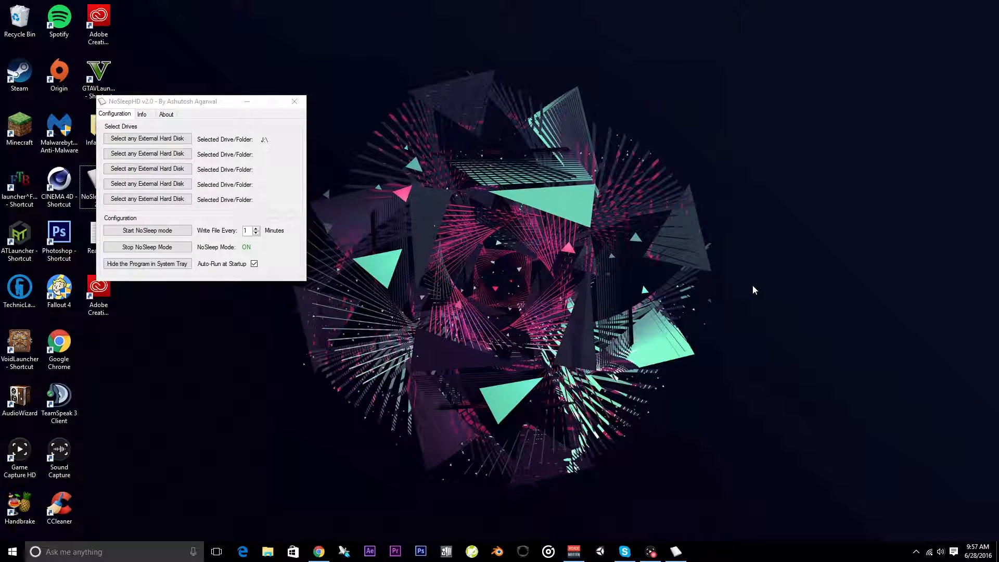
mouse_move(196, 86)
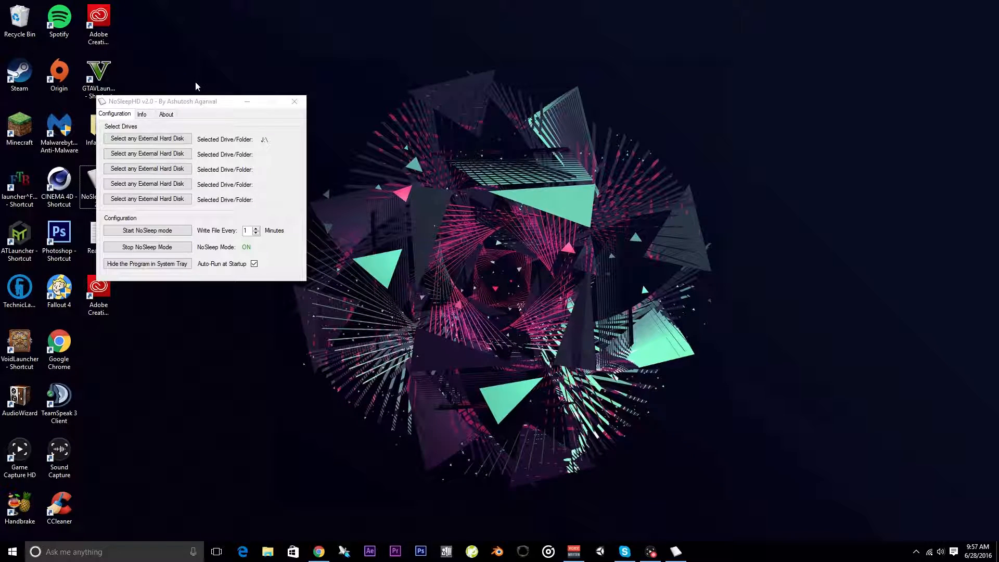